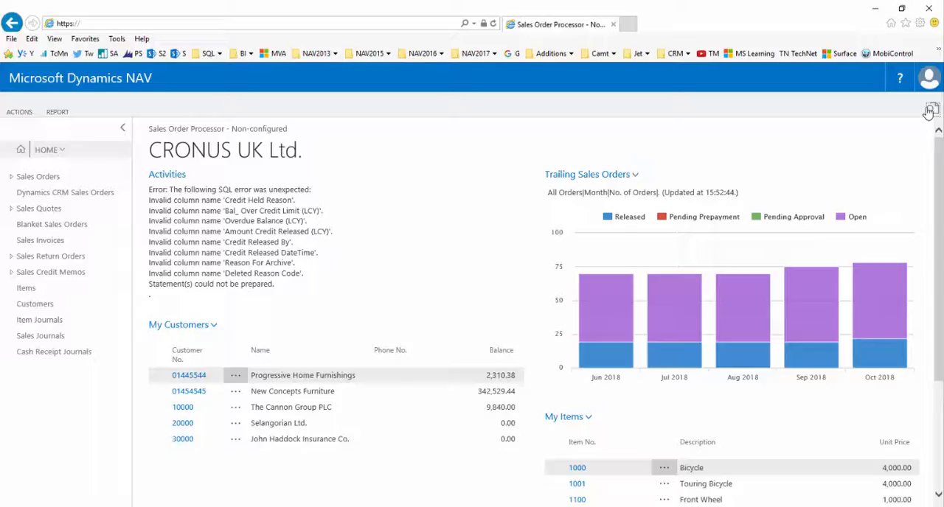
Step: Search 'promo' and bring up the Promotions list
{"action": "left_click", "coordinate": [926, 111]}
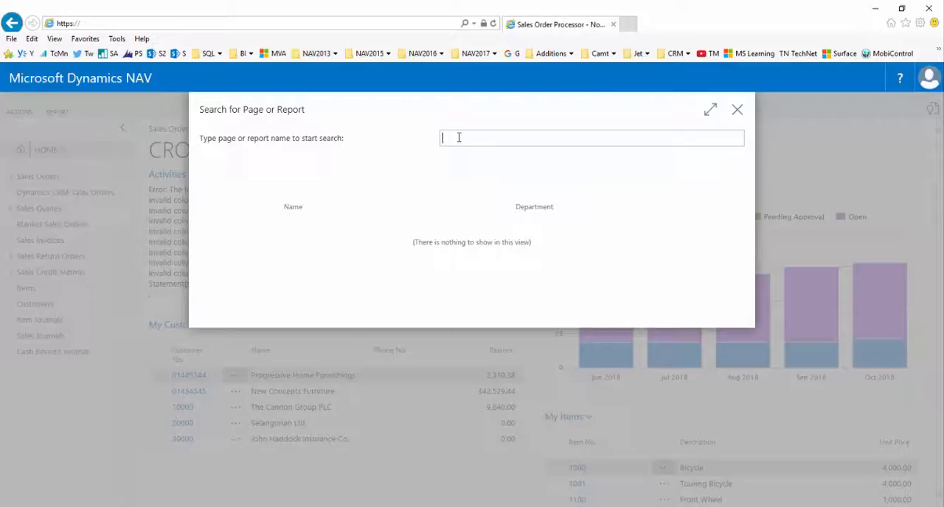
{"action": "type", "text": "promo"}
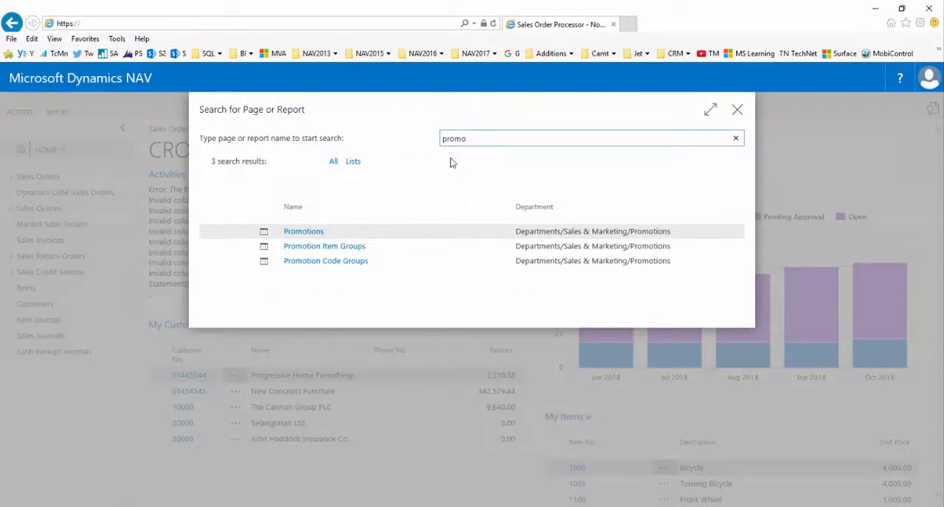
{"action": "left_click", "coordinate": [738, 109]}
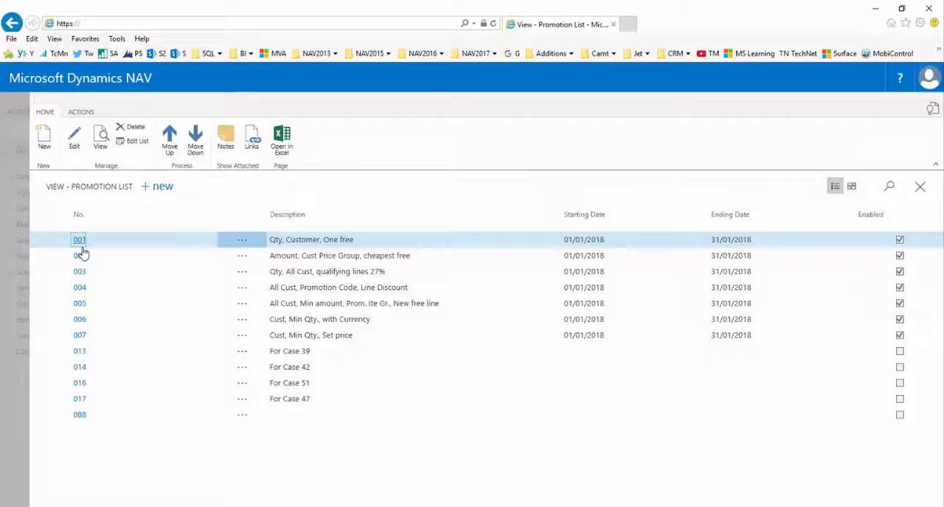
Step: Open promotion 001 'Qty, Customer, One free' on its promotion card
{"action": "double_click", "coordinate": [80, 239]}
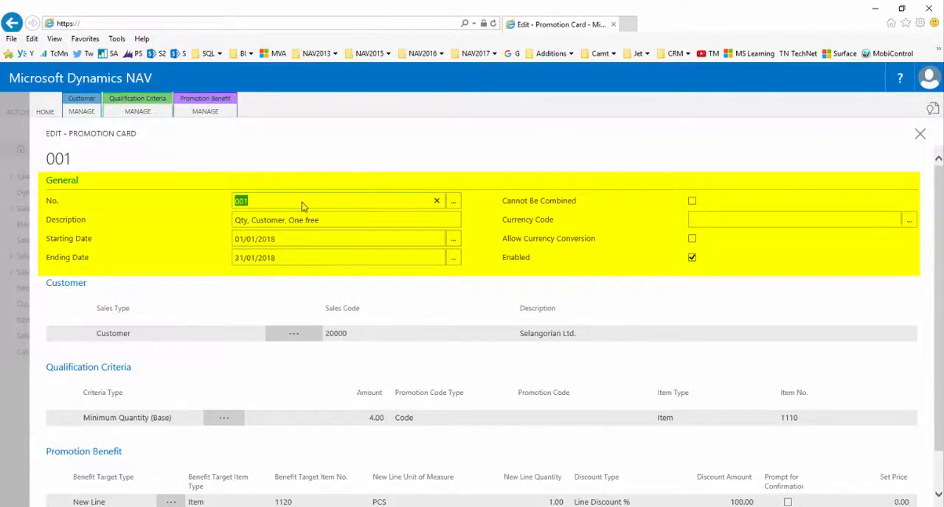
{"action": "mouse_move", "coordinate": [368, 354]}
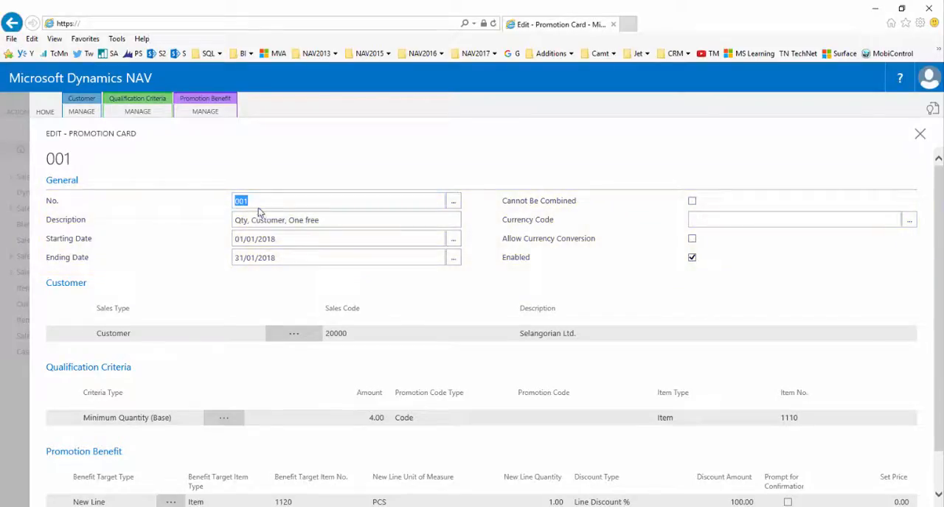
{"action": "mouse_move", "coordinate": [304, 257]}
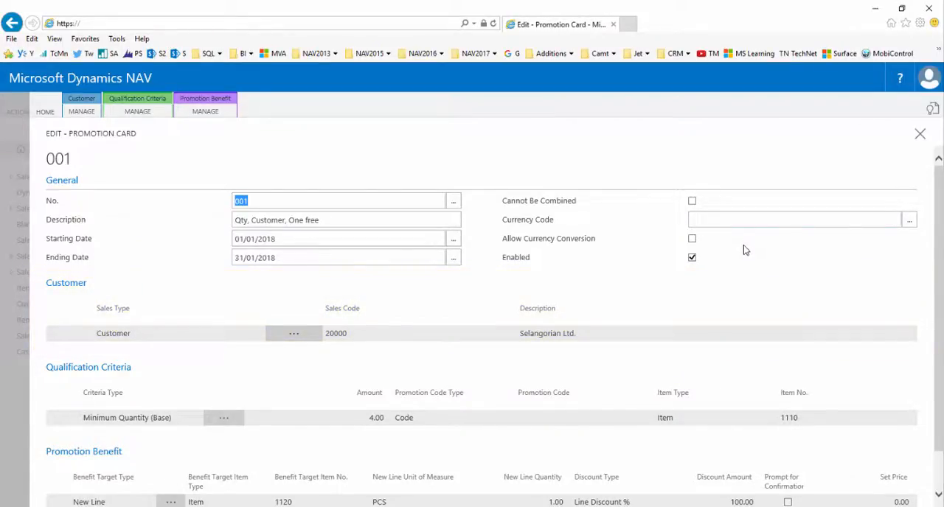
{"action": "mouse_move", "coordinate": [326, 339]}
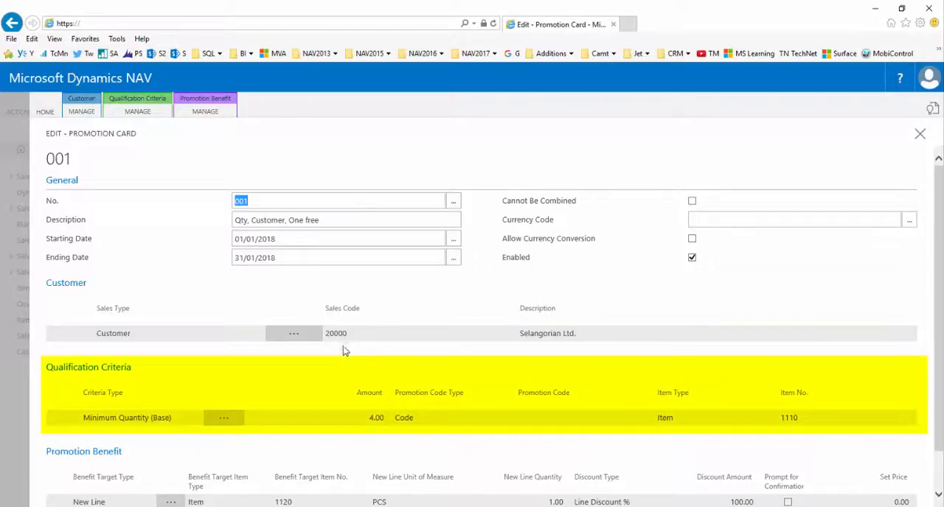
{"action": "mouse_move", "coordinate": [357, 337]}
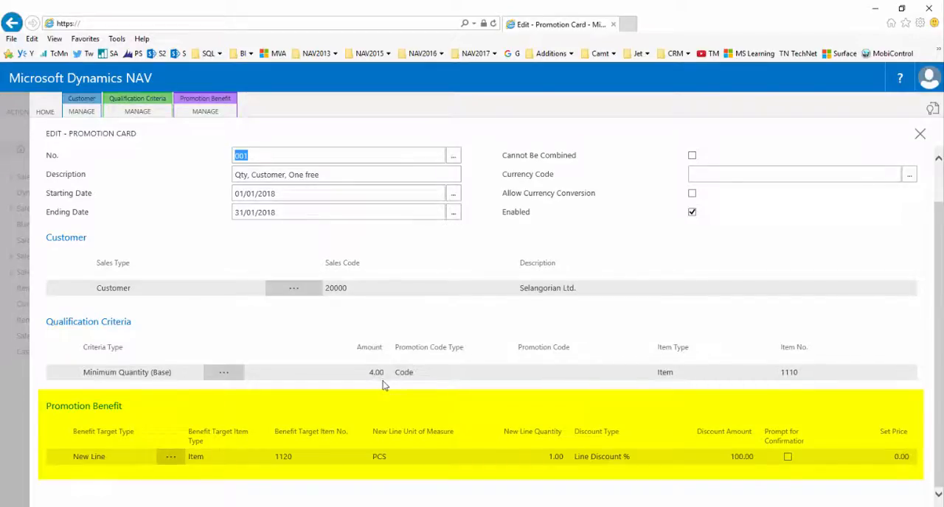
{"action": "mouse_move", "coordinate": [269, 433]}
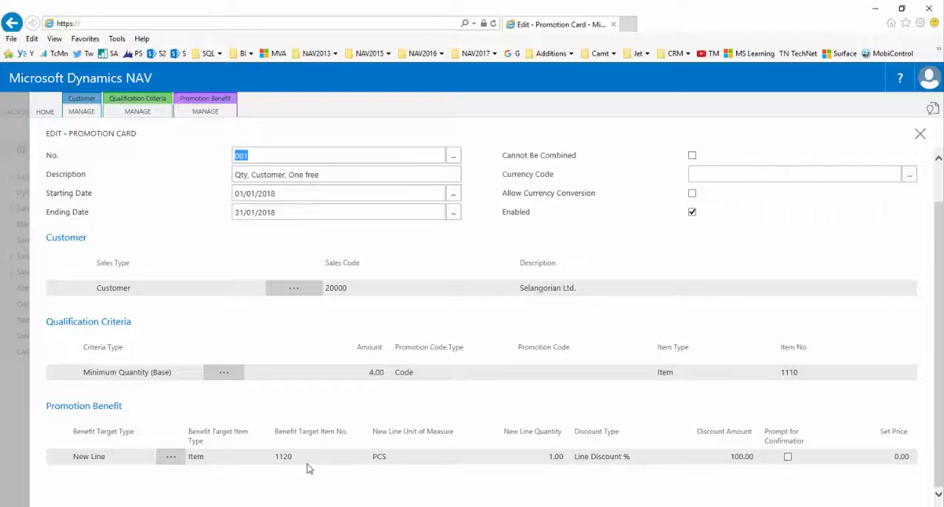
{"action": "mouse_move", "coordinate": [395, 469]}
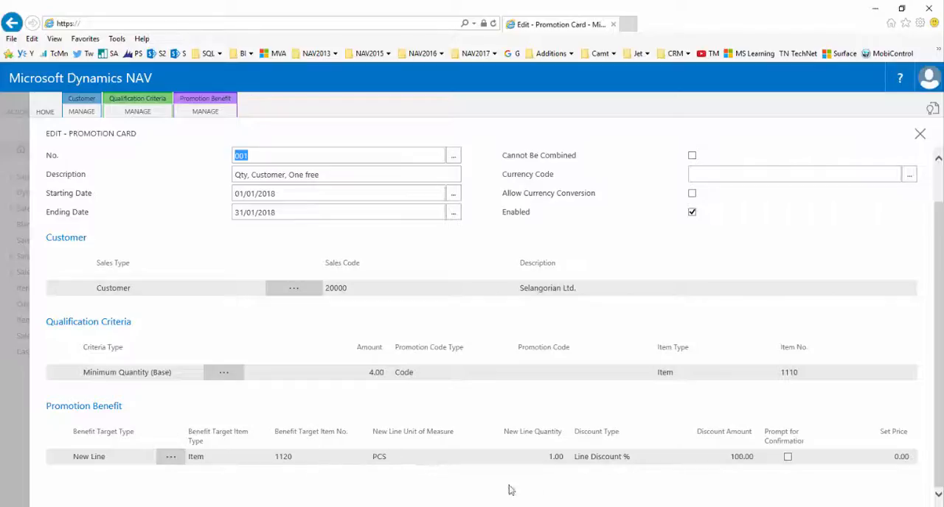
{"action": "mouse_move", "coordinate": [740, 477]}
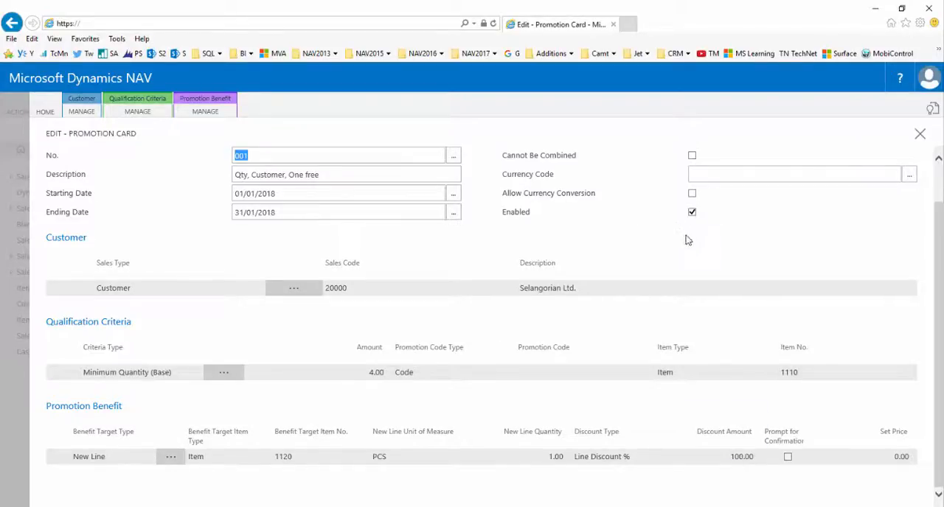
{"action": "mouse_move", "coordinate": [691, 244]}
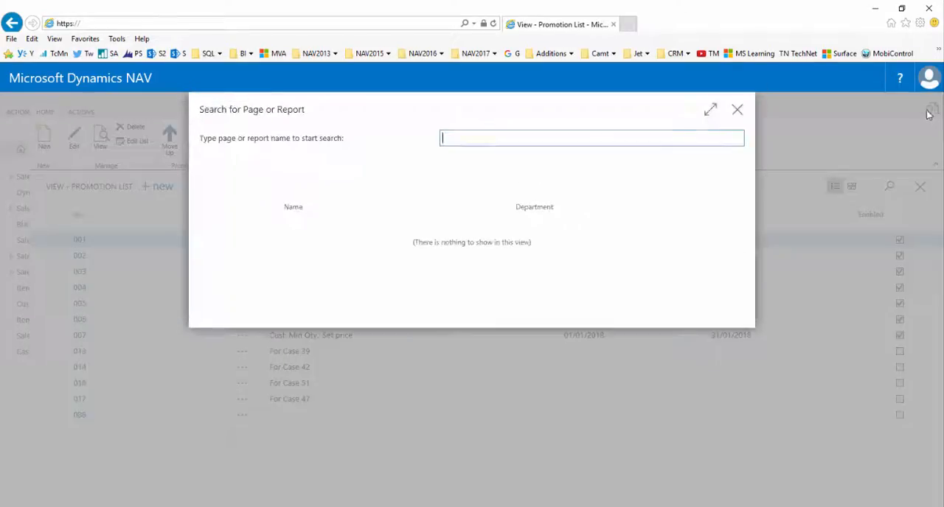
Step: Reach the Sales Orders list via search and begin new sales order 1056
{"action": "type", "text": "sales pr"}
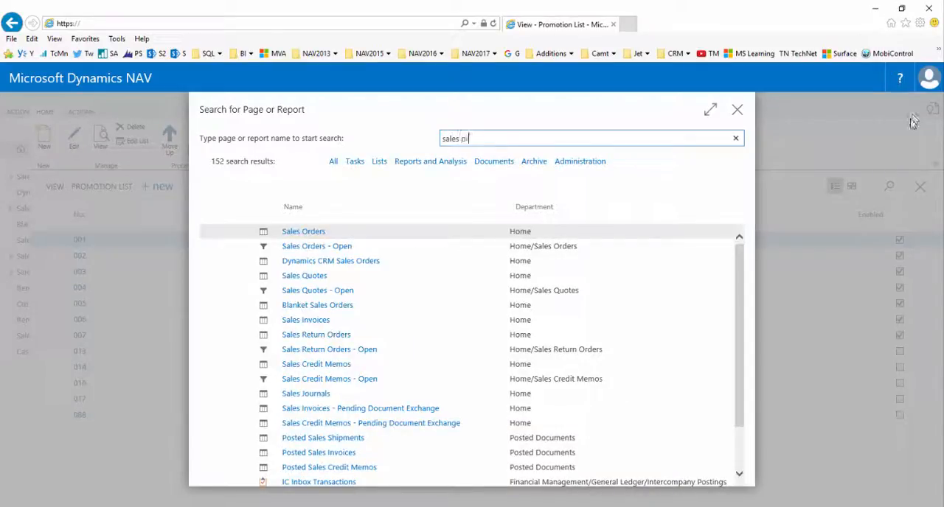
{"action": "left_click", "coordinate": [304, 230]}
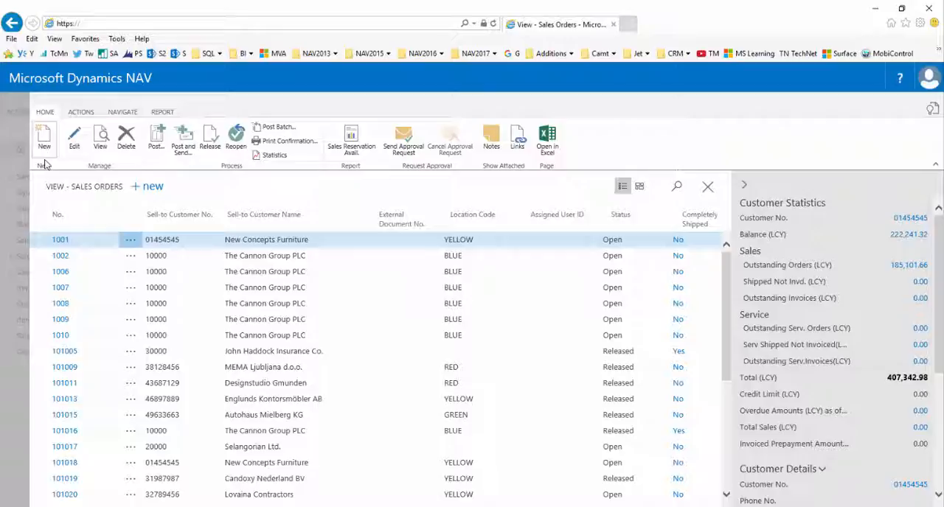
{"action": "left_click", "coordinate": [44, 135]}
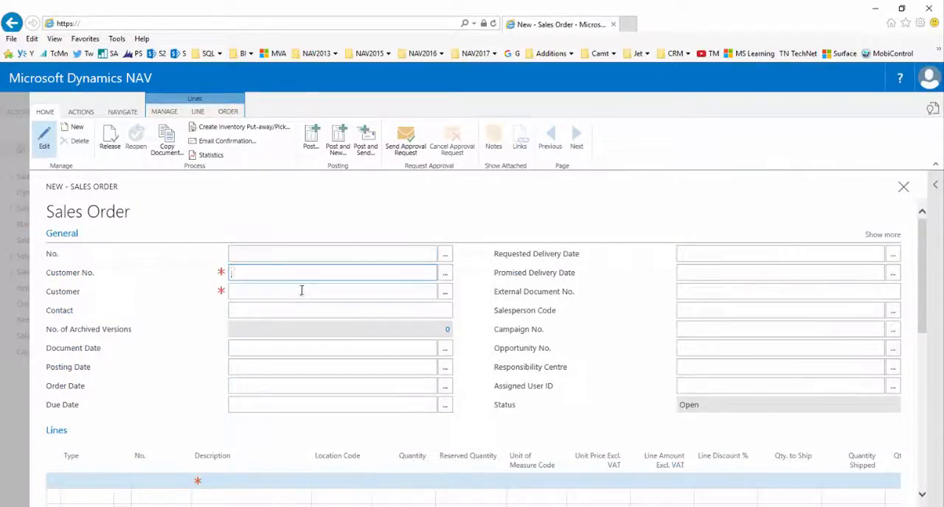
Step: Assign customer 20000, Selangorian Ltd., to the new order
{"action": "type", "text": "2"}
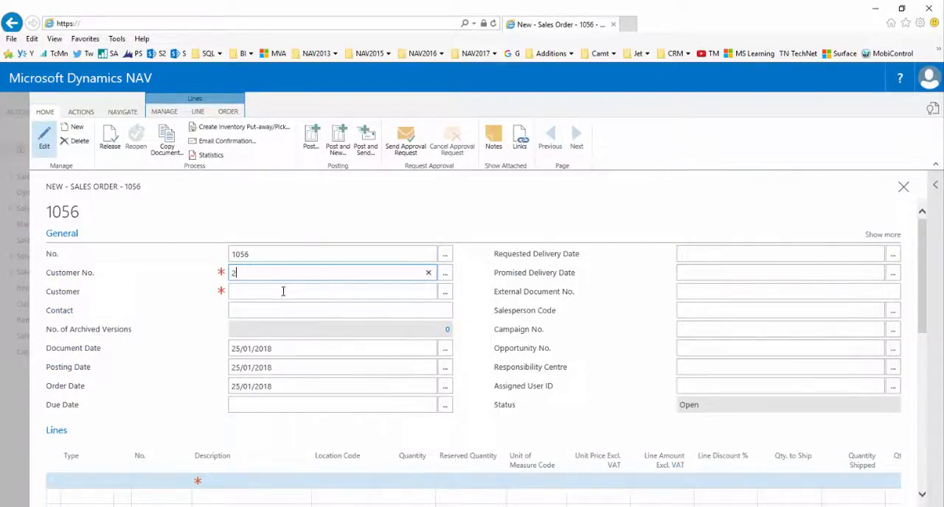
{"action": "type", "text": "0000"}
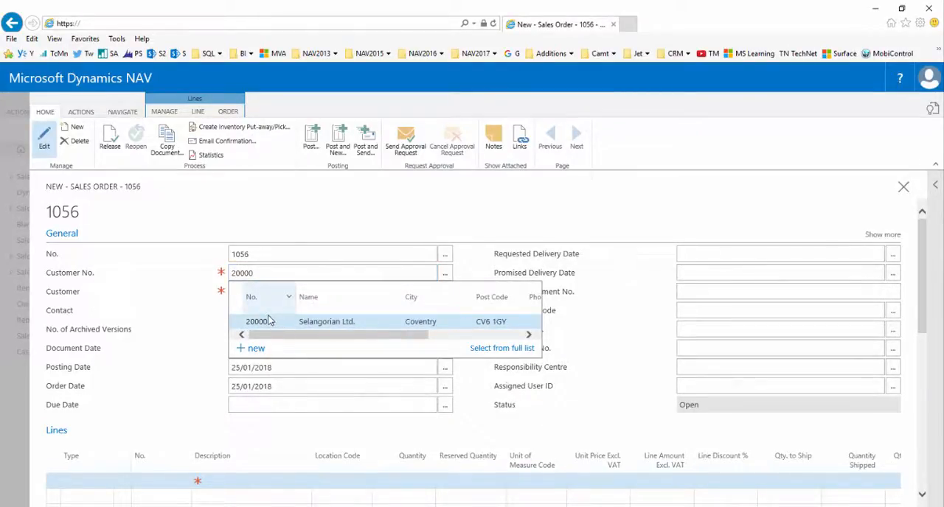
{"action": "left_click", "coordinate": [258, 322]}
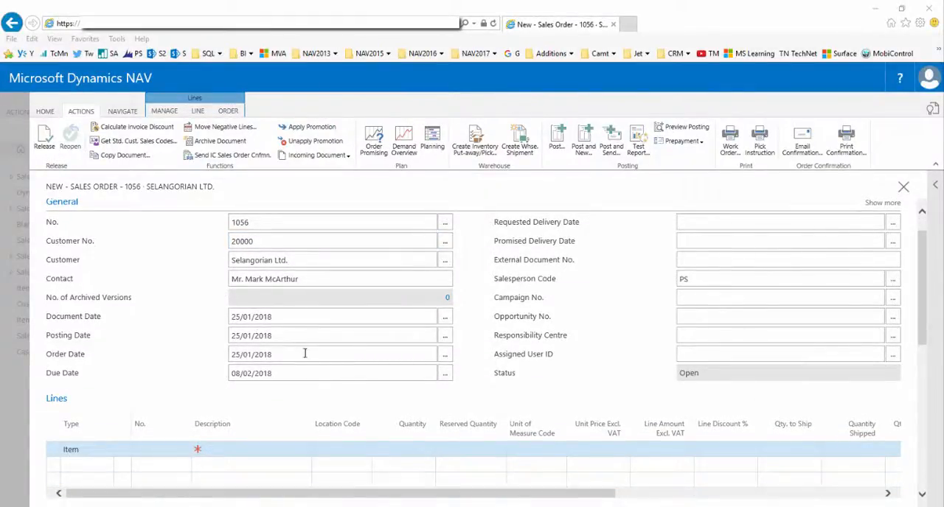
Step: Enter item 1110 Rim on the first line with location BLUE
{"action": "left_click", "coordinate": [146, 449]}
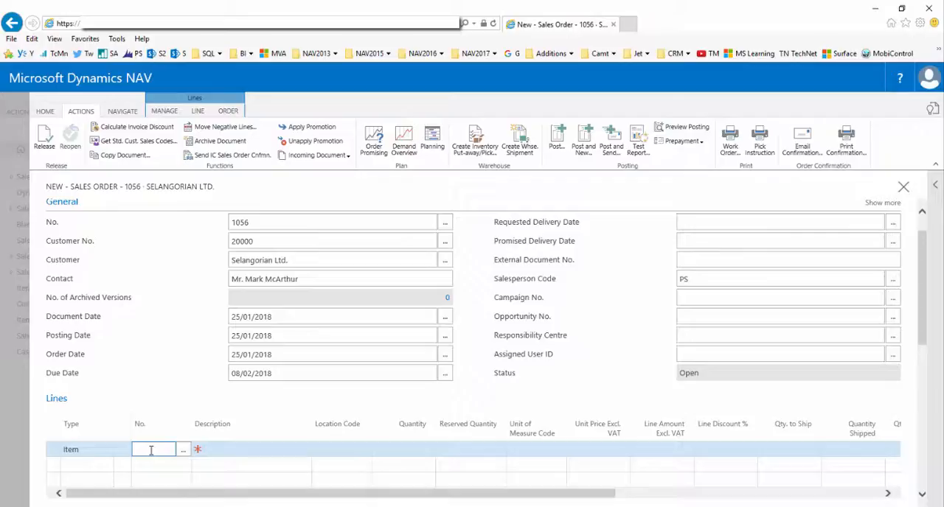
{"action": "type", "text": "1110"}
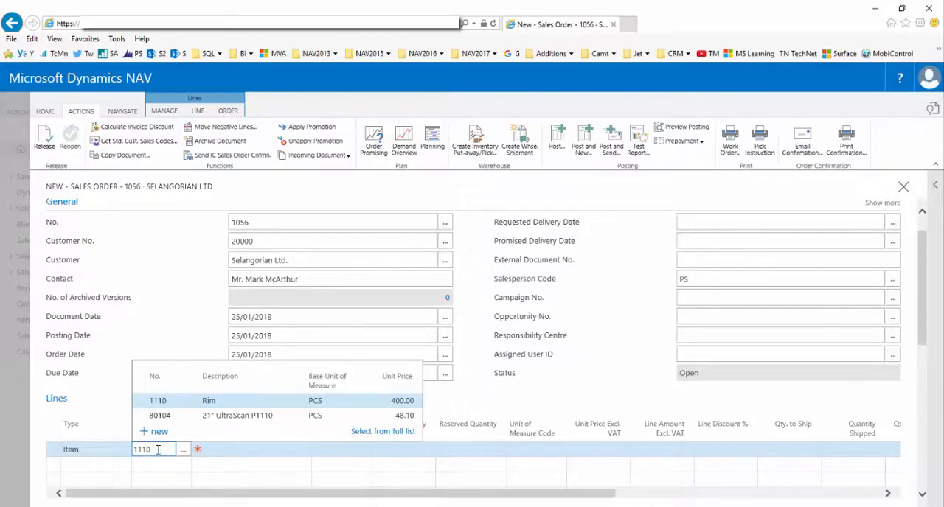
{"action": "left_click", "coordinate": [156, 402]}
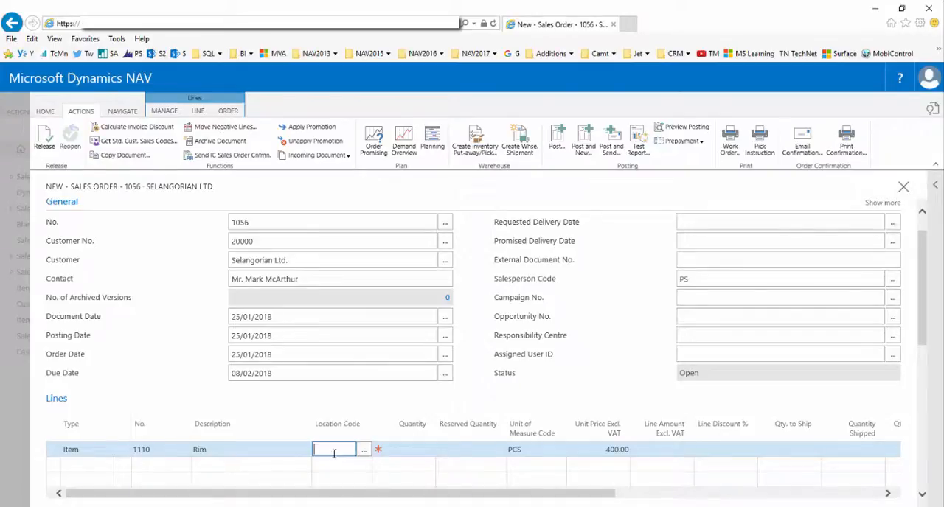
{"action": "type", "text": "bl"}
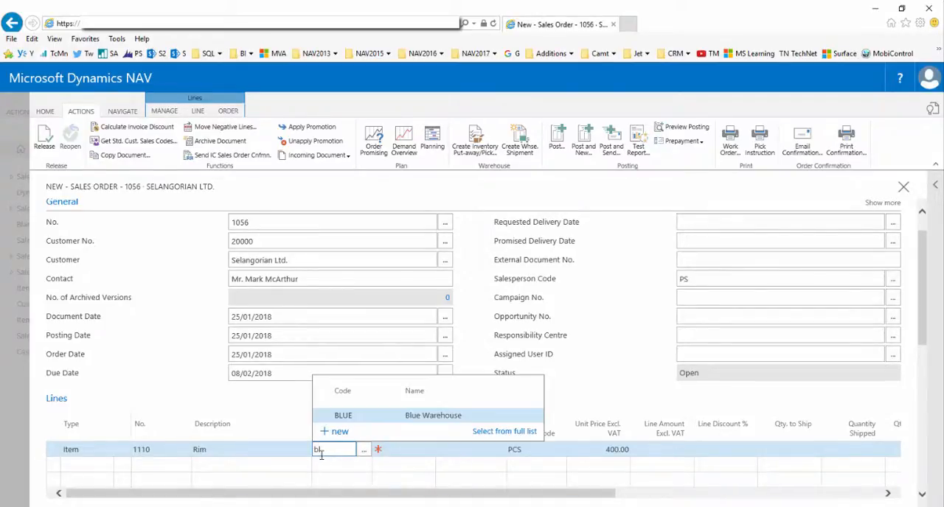
{"action": "left_click", "coordinate": [342, 414]}
{"action": "type", "text": "3"}
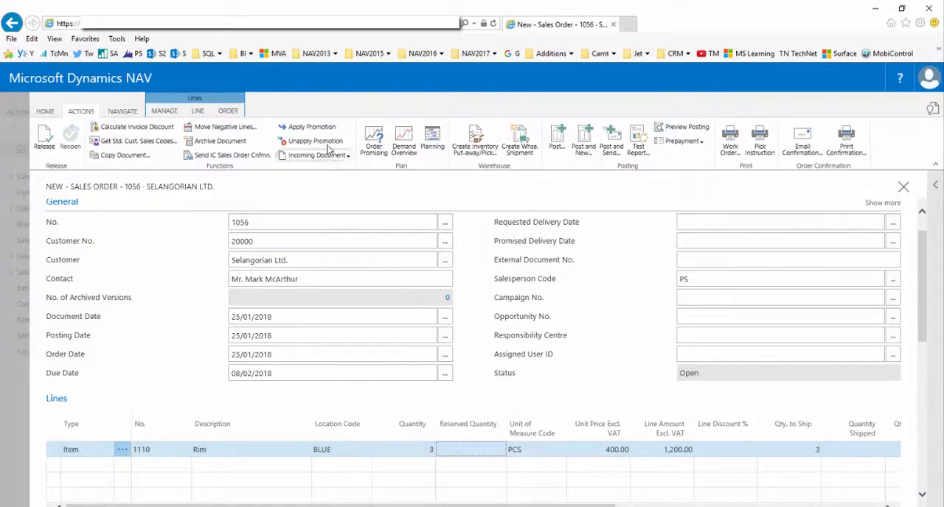
{"action": "mouse_move", "coordinate": [307, 127]}
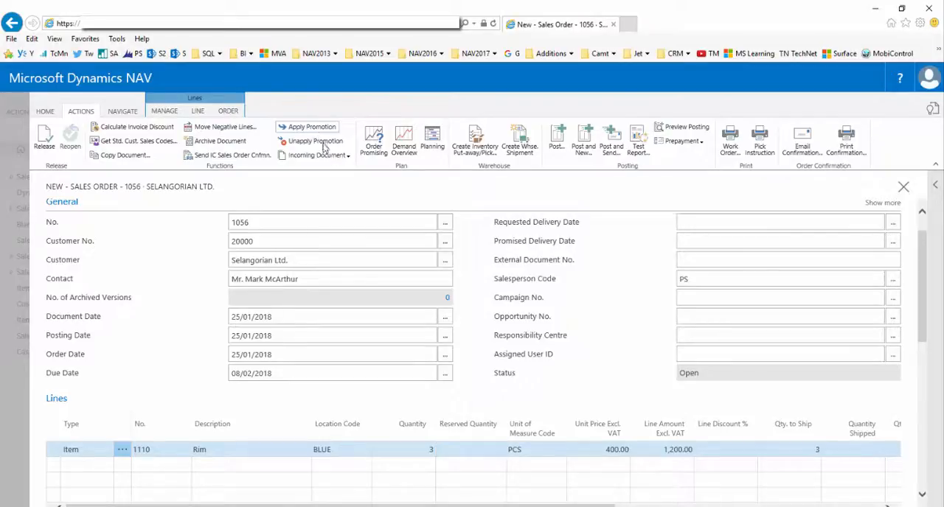
Step: Apply Promotion finds nothing at quantity 3; edit the Rim quantity to 5
{"action": "left_click", "coordinate": [314, 142]}
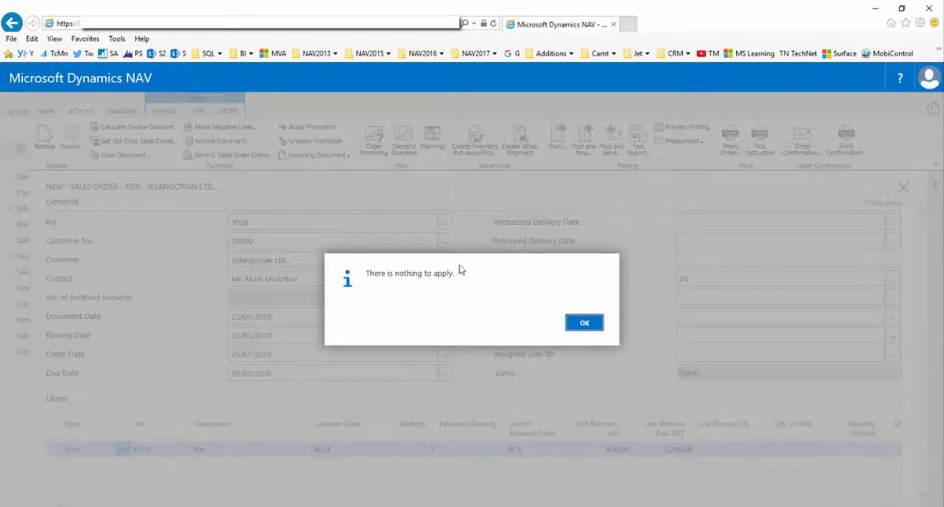
{"action": "mouse_move", "coordinate": [460, 288]}
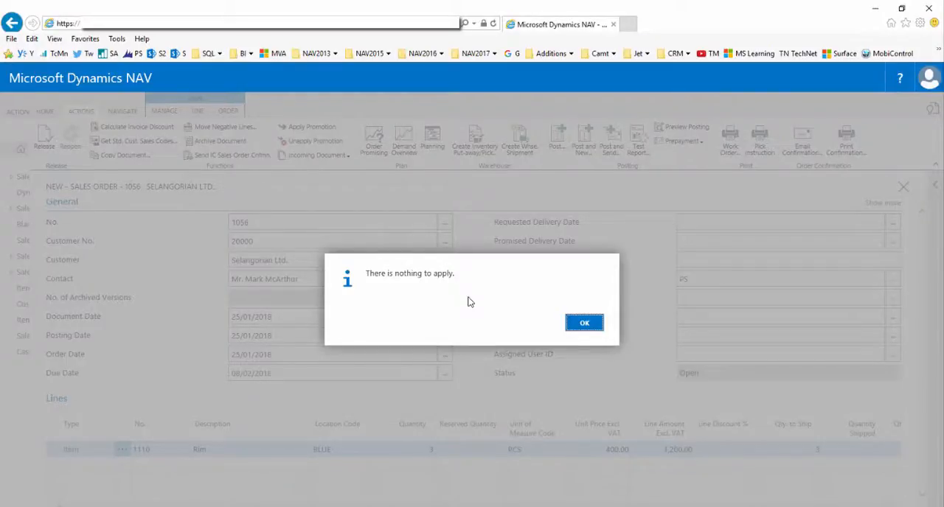
{"action": "left_click", "coordinate": [584, 321]}
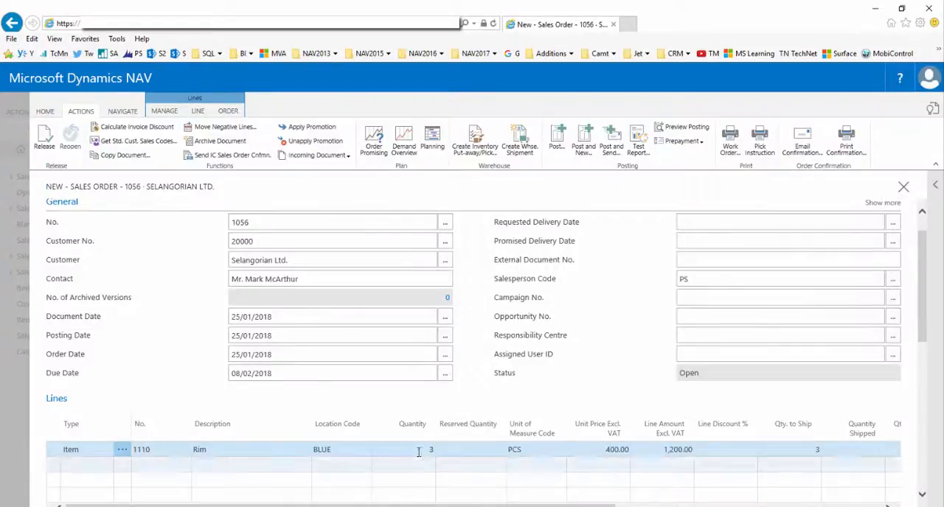
{"action": "left_click", "coordinate": [407, 450]}
{"action": "type", "text": "5"}
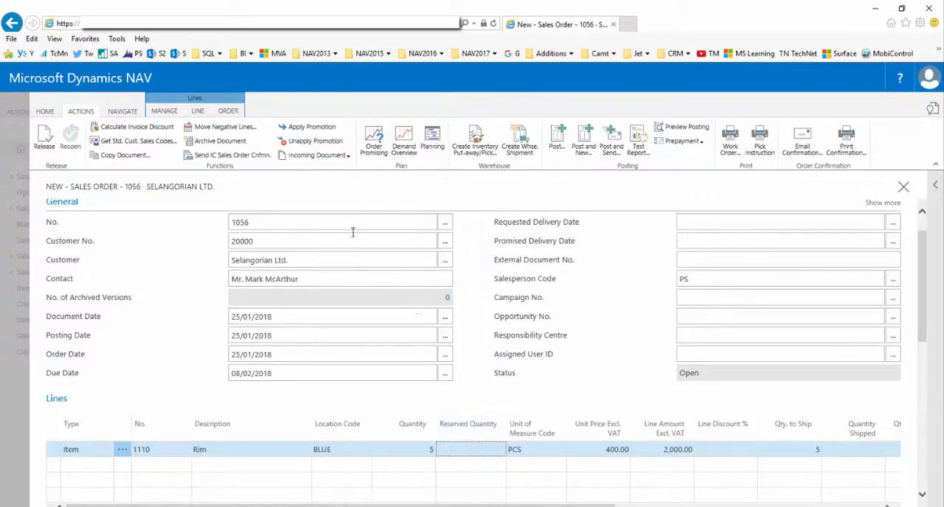
{"action": "mouse_move", "coordinate": [308, 127]}
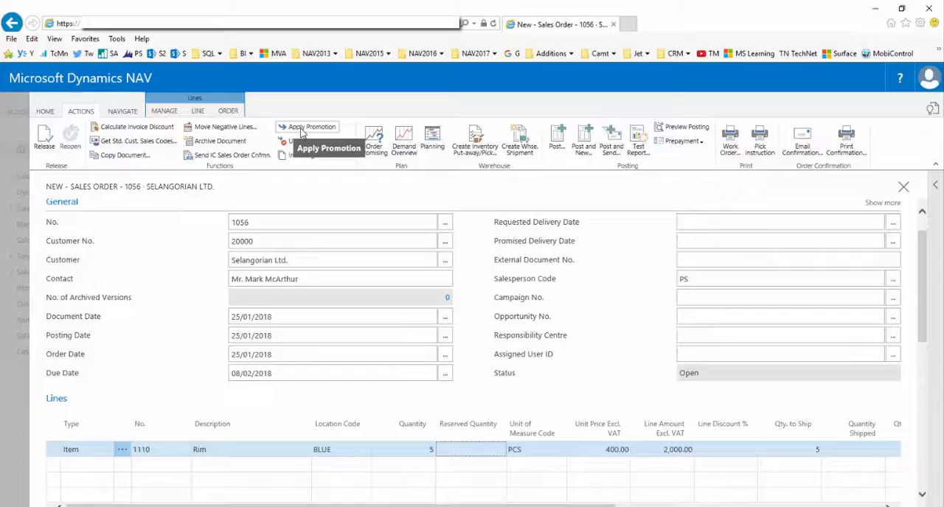
Step: Apply Promotion again, confirming '1 sales line was updated' with free item 1120 Spokes
{"action": "left_click", "coordinate": [309, 126]}
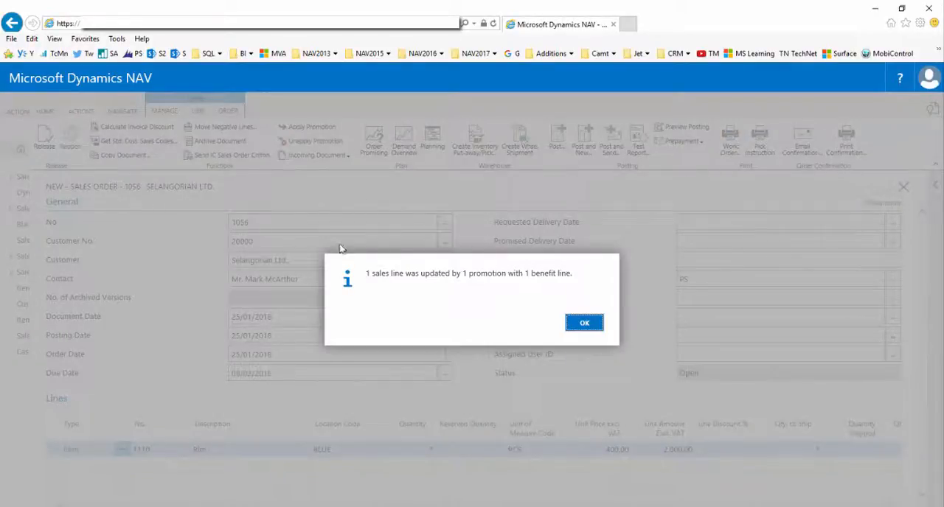
{"action": "mouse_move", "coordinate": [457, 286]}
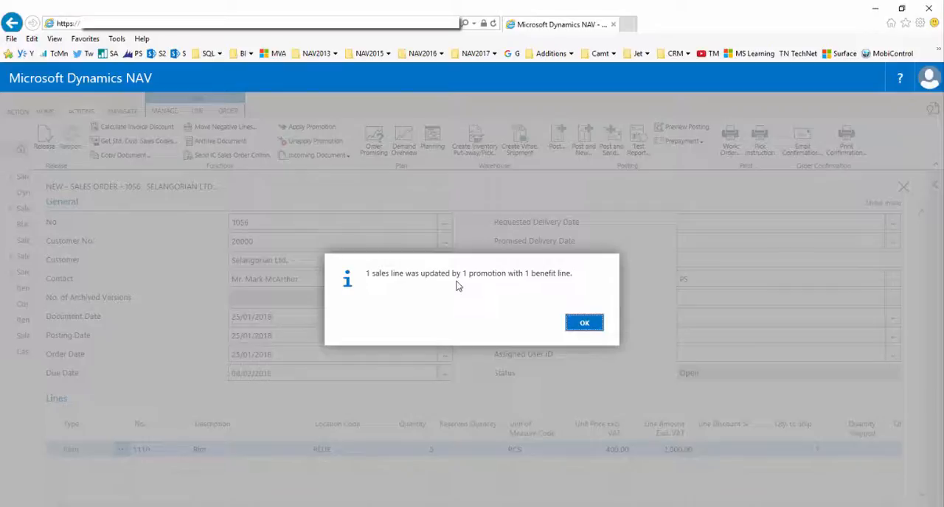
{"action": "left_click", "coordinate": [584, 321]}
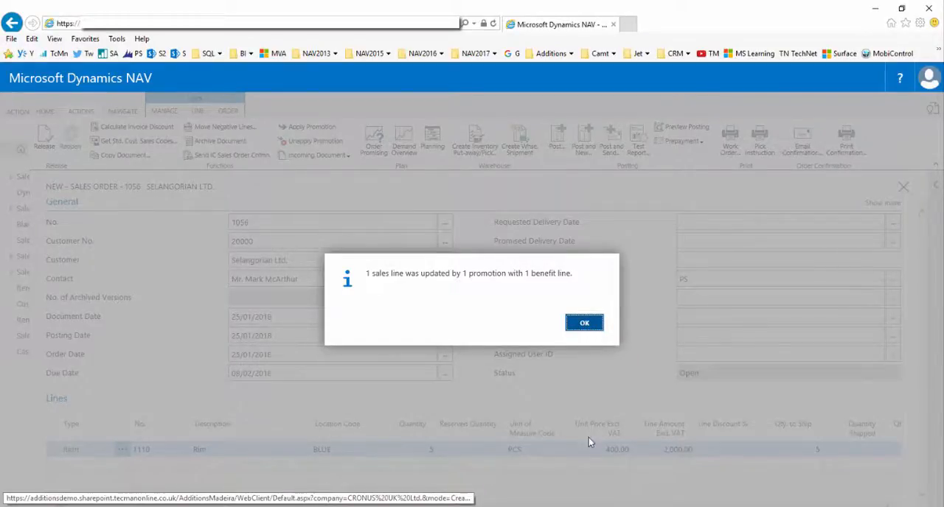
{"action": "left_click", "coordinate": [584, 322]}
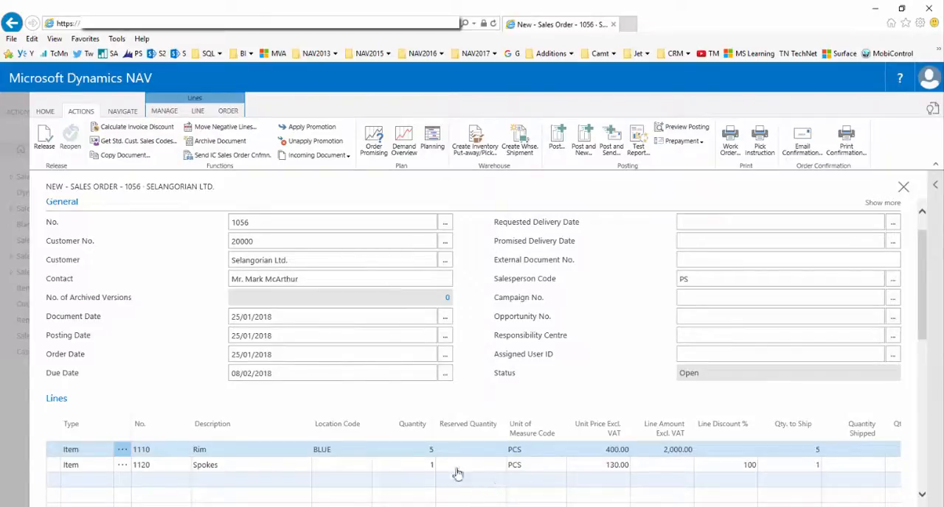
{"action": "mouse_move", "coordinate": [50, 469]}
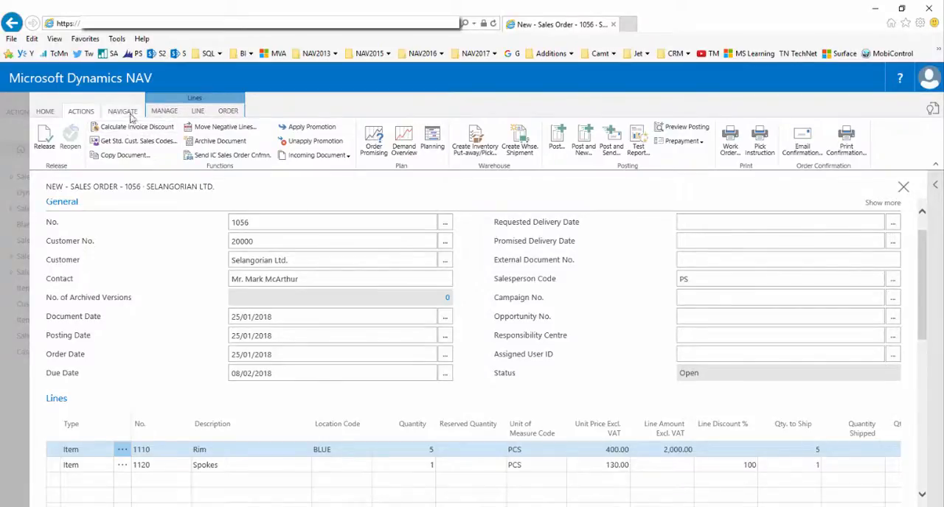
Step: From Navigate's Promotion Summary, drill into promotion 001 'Qty, Customer, One free'
{"action": "left_click", "coordinate": [123, 111]}
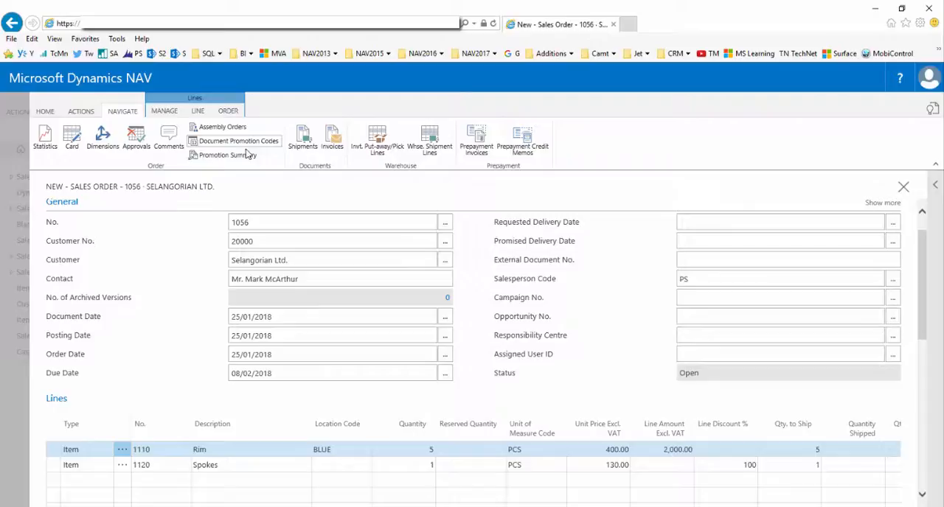
{"action": "mouse_move", "coordinate": [236, 155]}
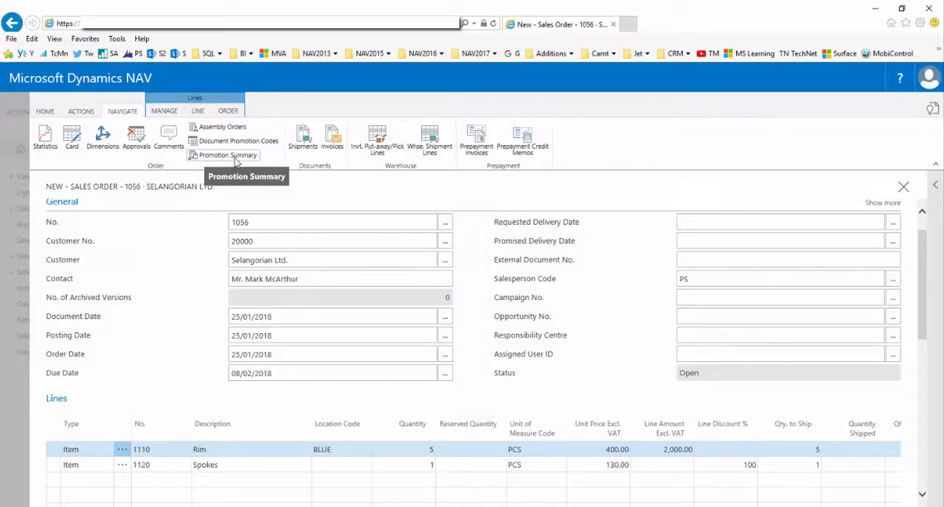
{"action": "left_click", "coordinate": [227, 155]}
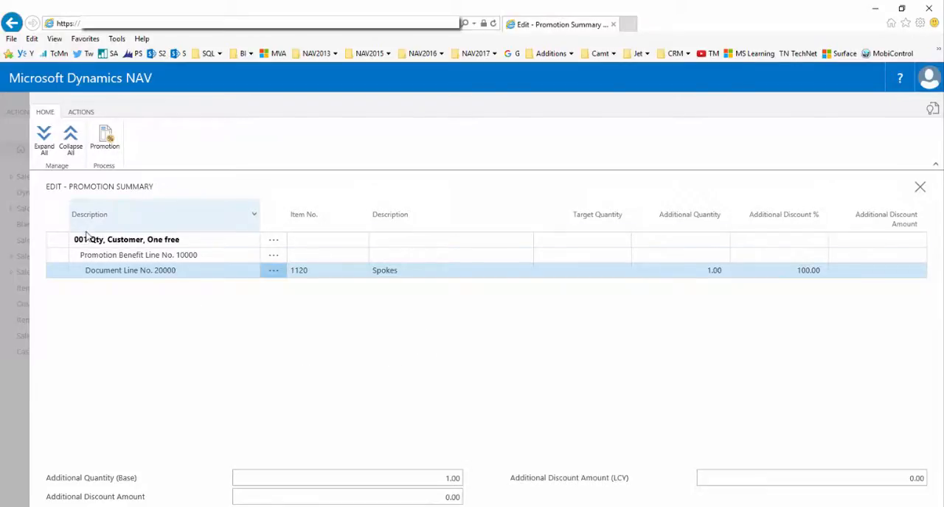
{"action": "left_click", "coordinate": [127, 239]}
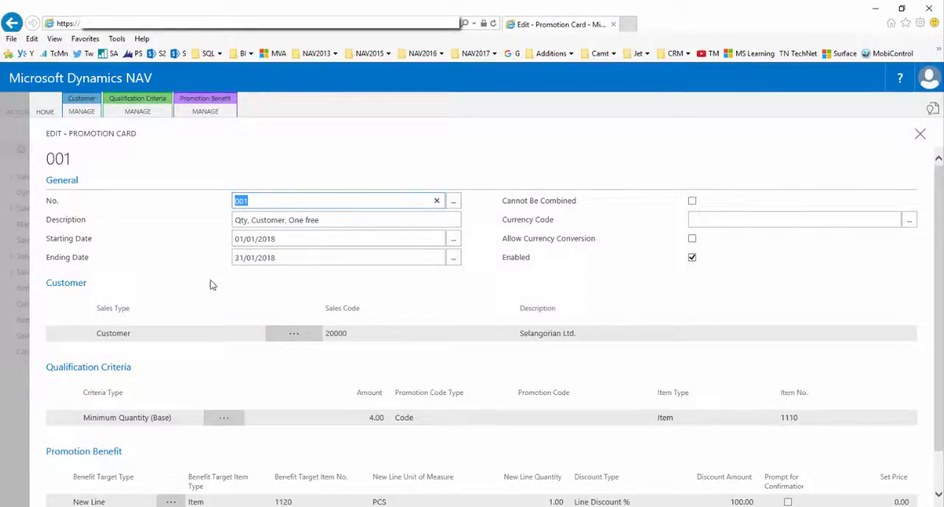
Step: Close the promotion summary and return to sales order 1056
{"action": "scroll", "scroll_direction": "down", "scroll_amount": 3}
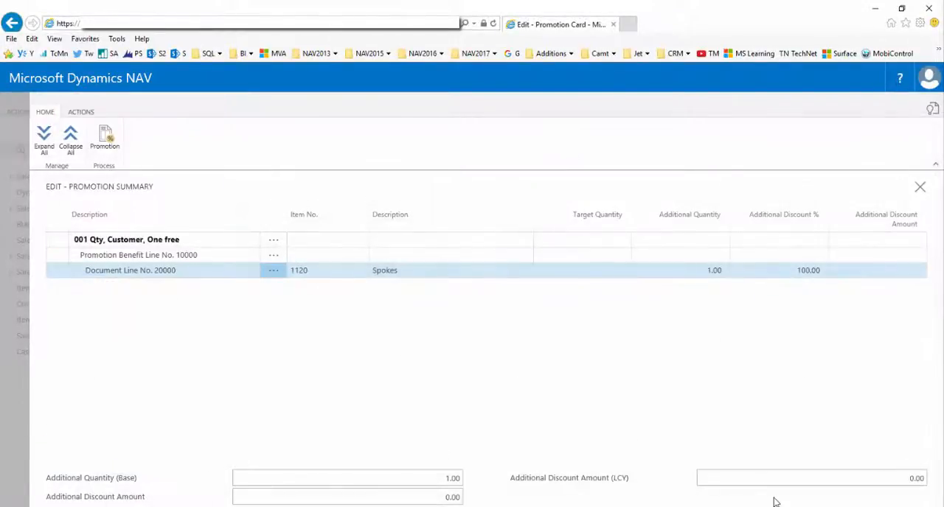
{"action": "left_click", "coordinate": [920, 186]}
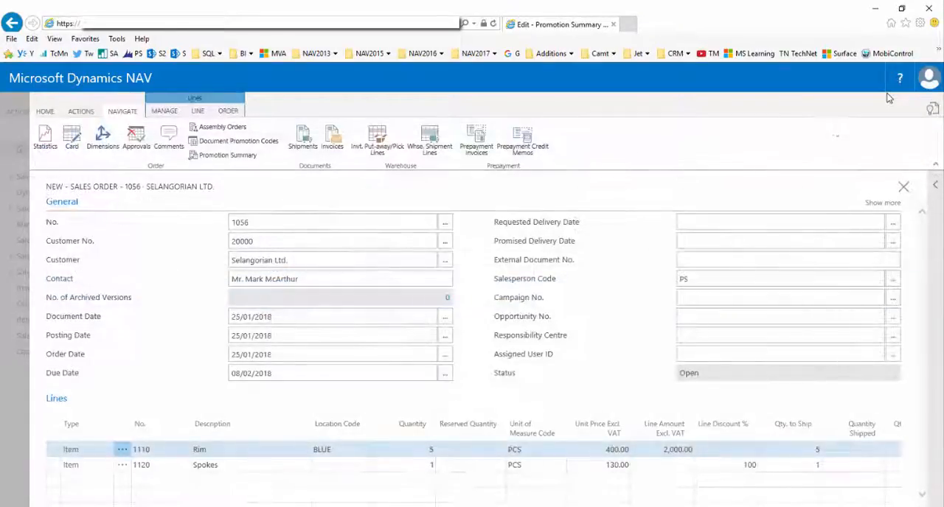